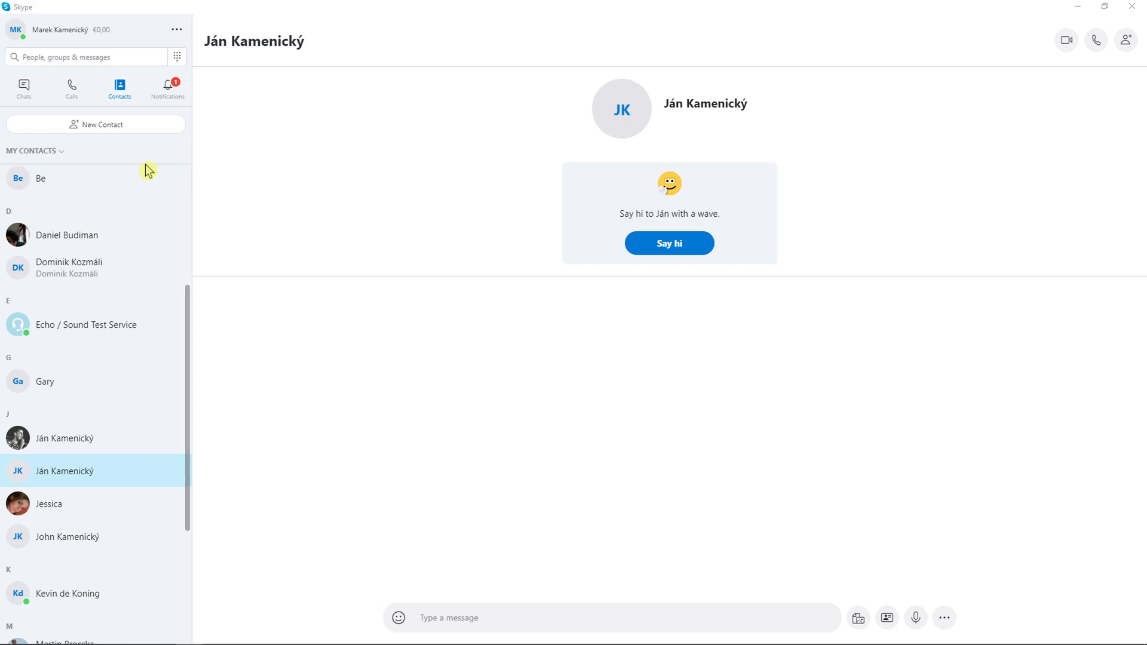
mouse_move(97, 299)
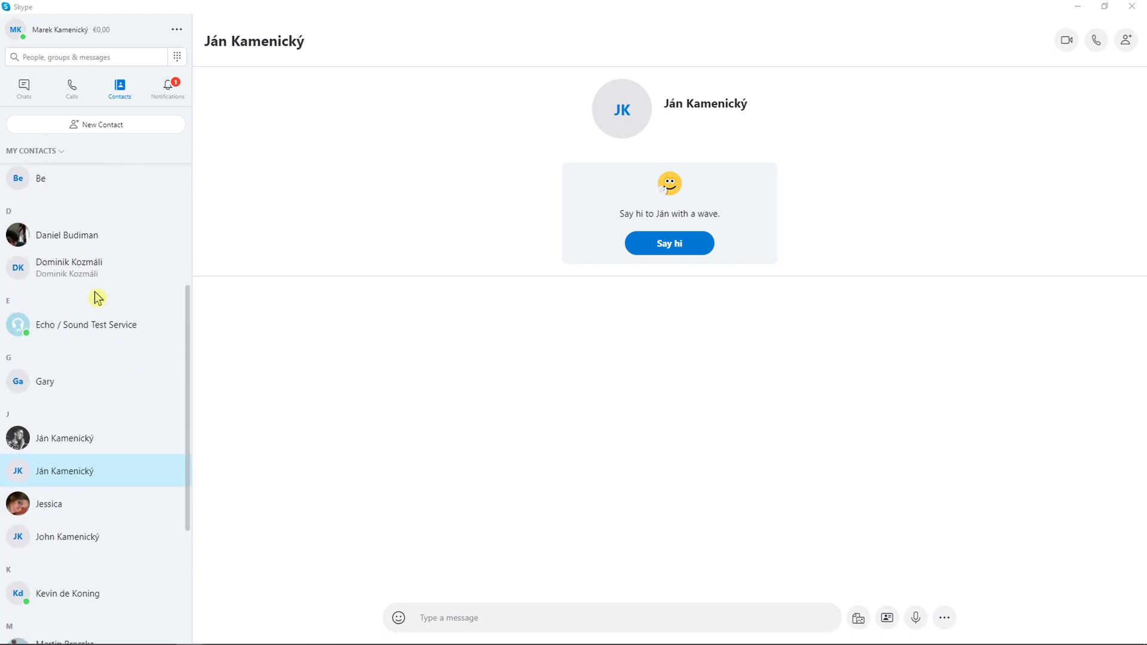
Switch the Skype presence from Active to Invisible and confirm it in the account menu.
scroll("up", 3)
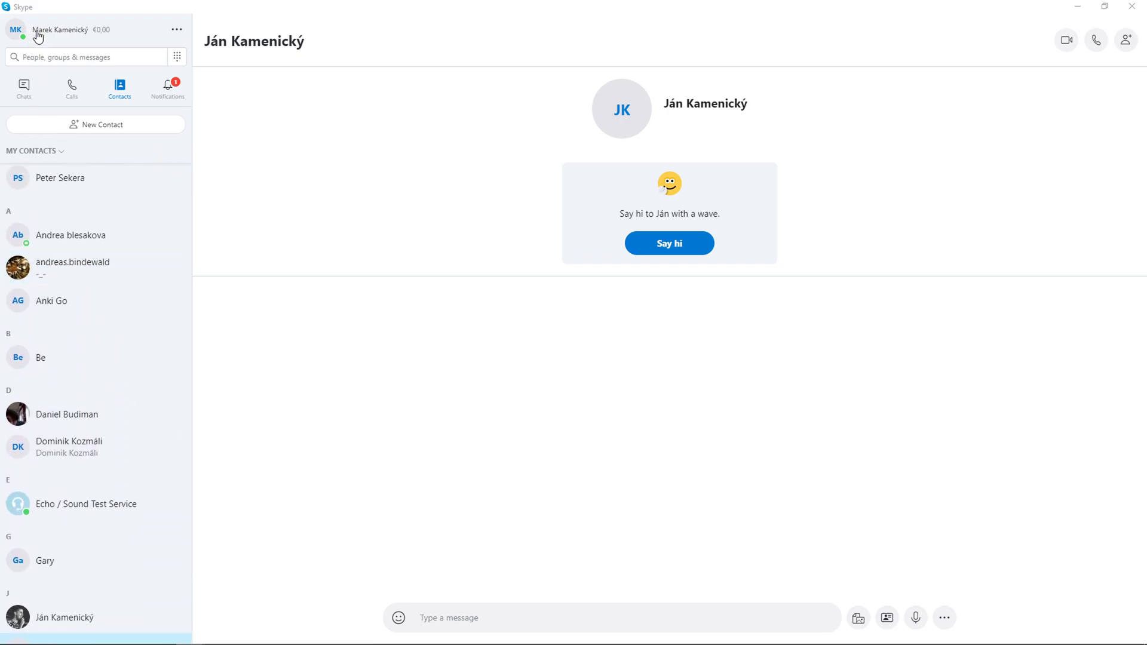
left_click(16, 29)
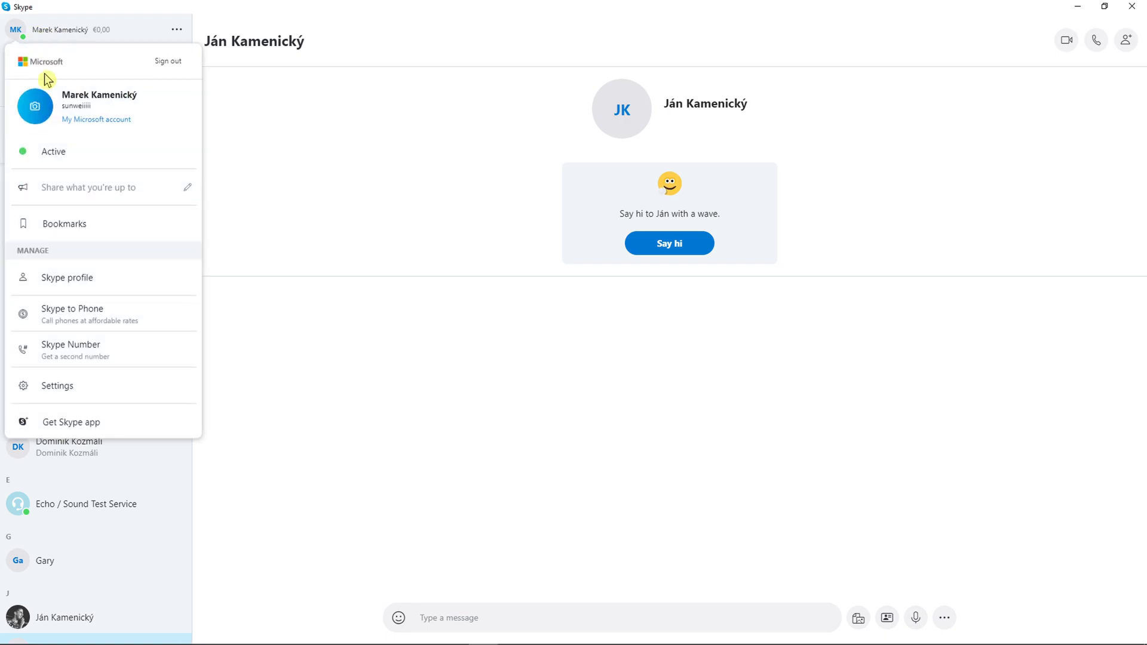
mouse_move(40, 156)
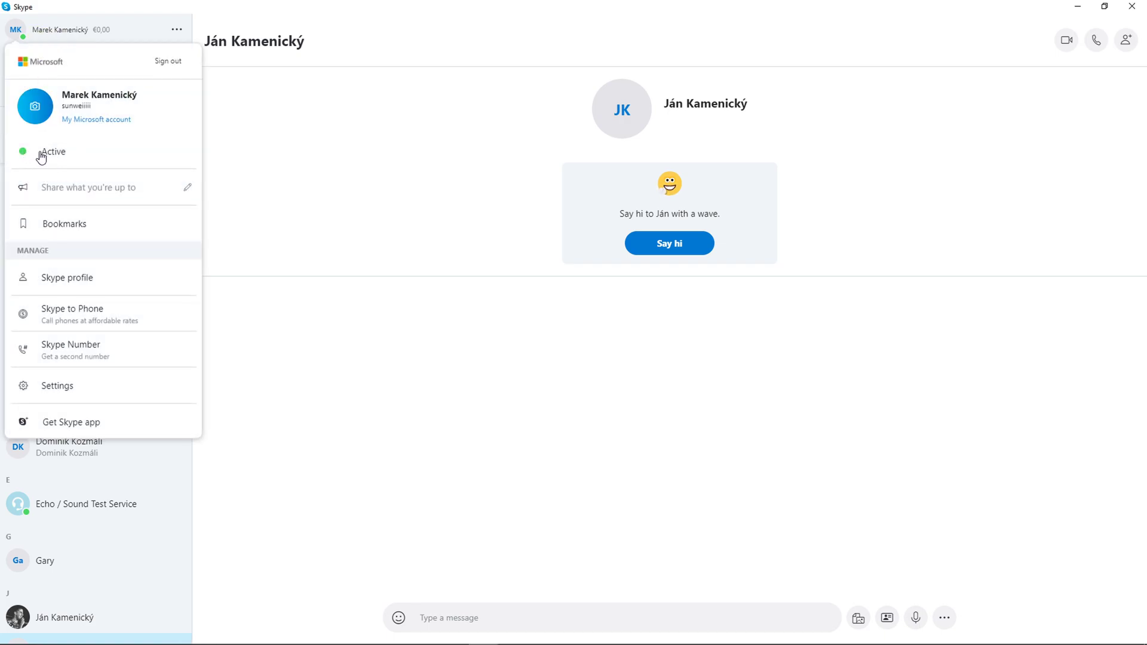
left_click(53, 151)
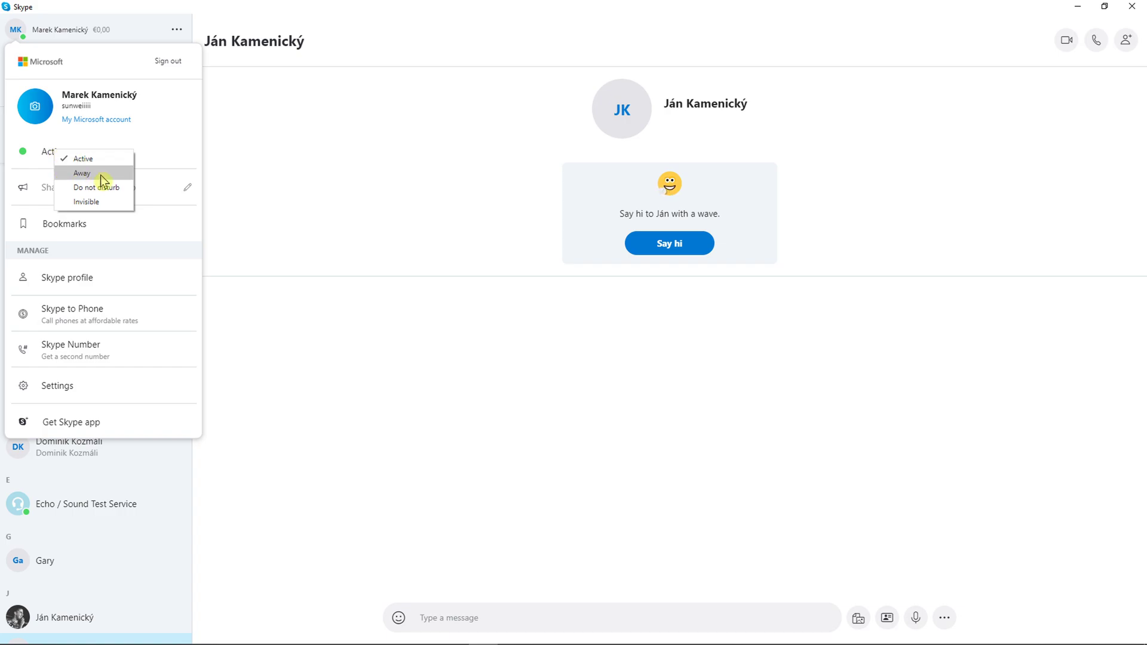
mouse_move(115, 188)
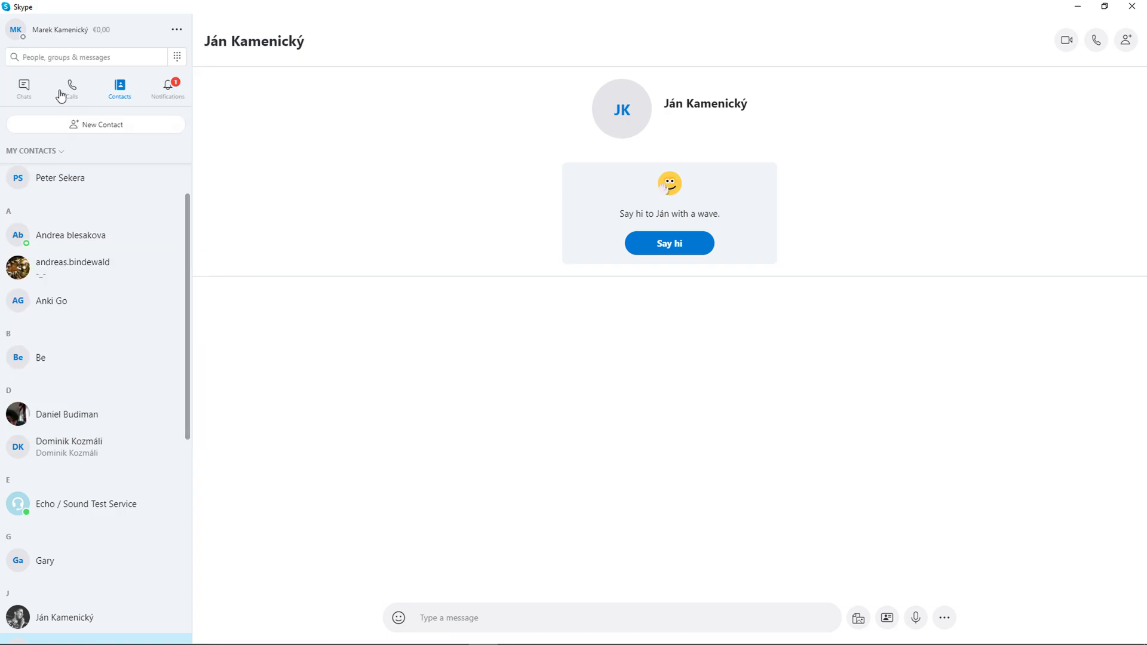
left_click(16, 30)
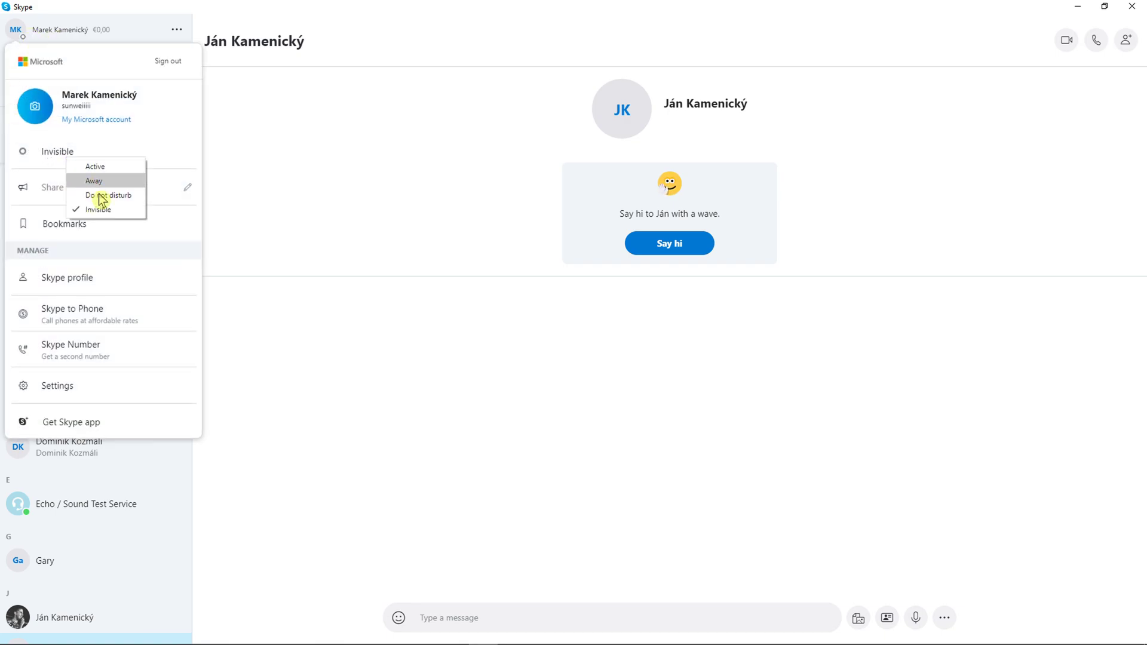
mouse_move(109, 214)
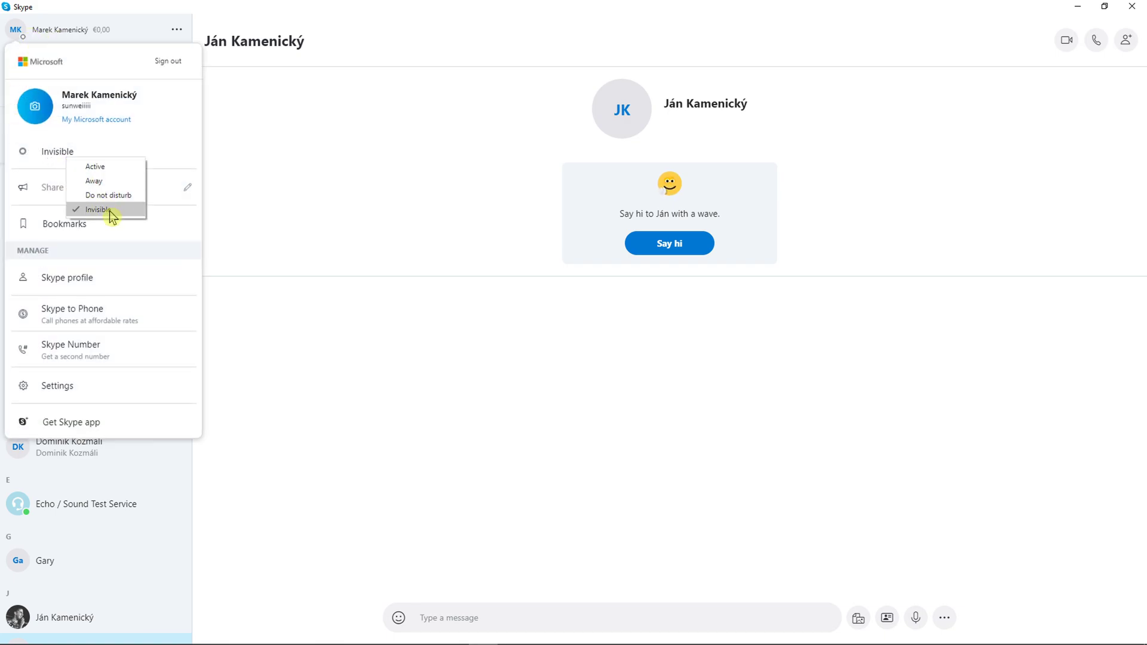
mouse_move(32, 371)
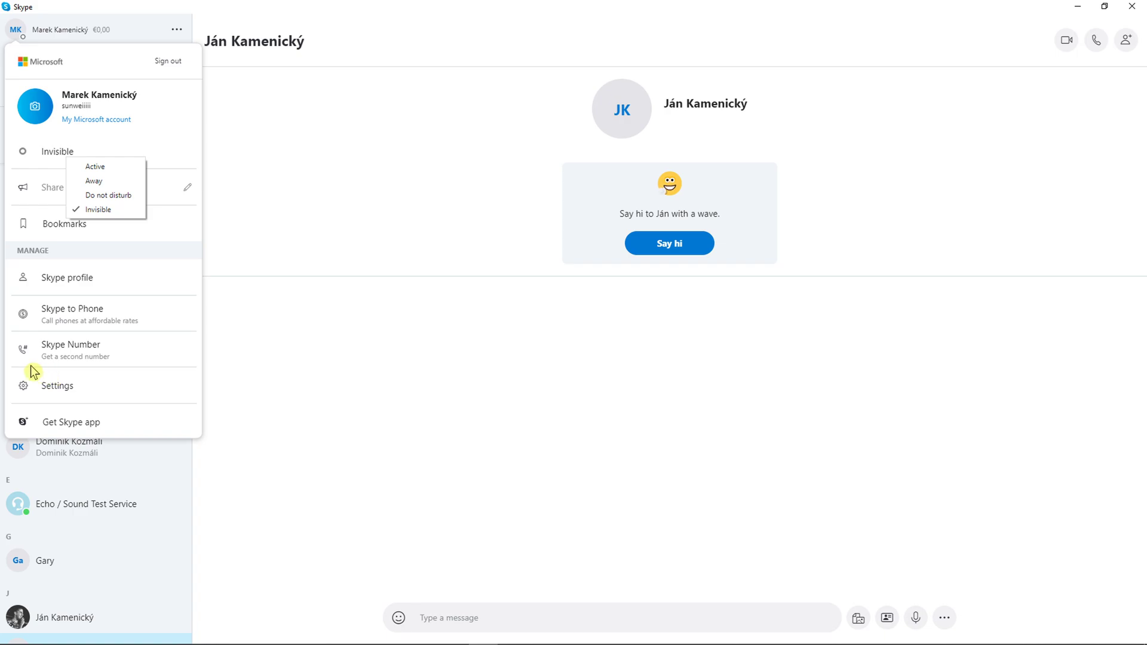
mouse_move(59, 258)
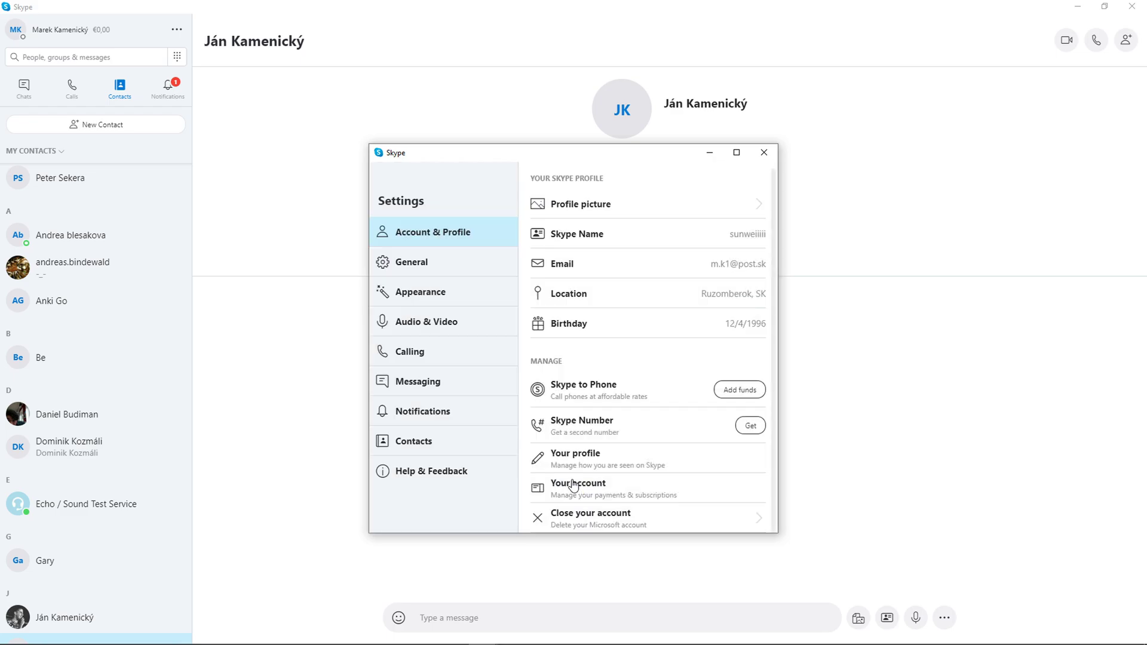
Show the General section of Skype Settings with startup and close options.
left_click(409, 261)
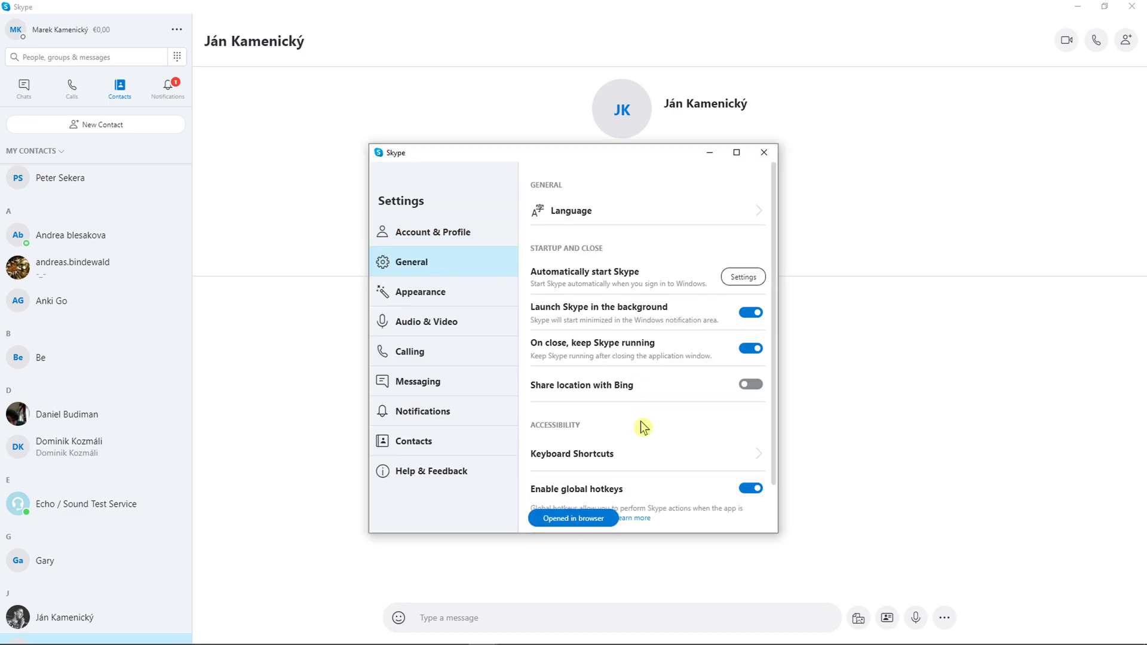